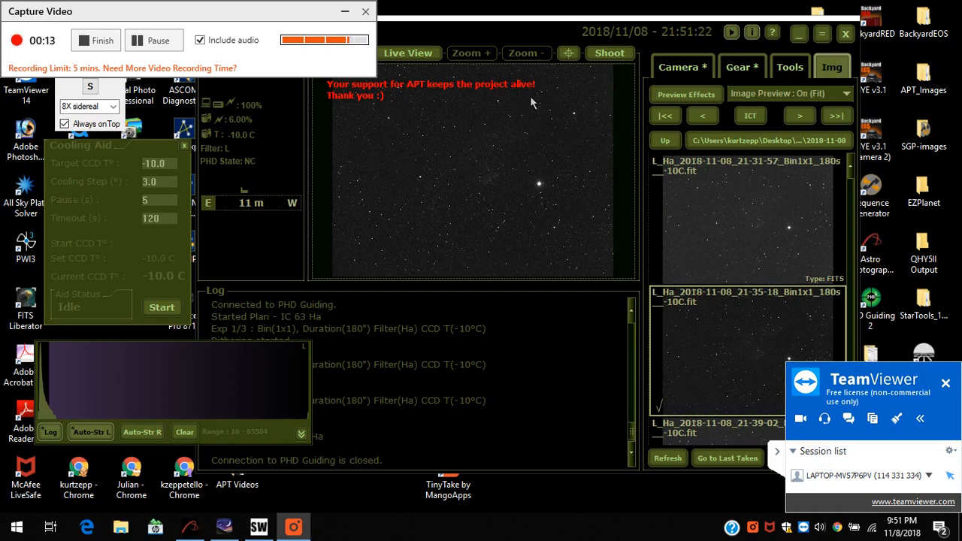
{"action": "mouse_move", "coordinate": [489, 39]}
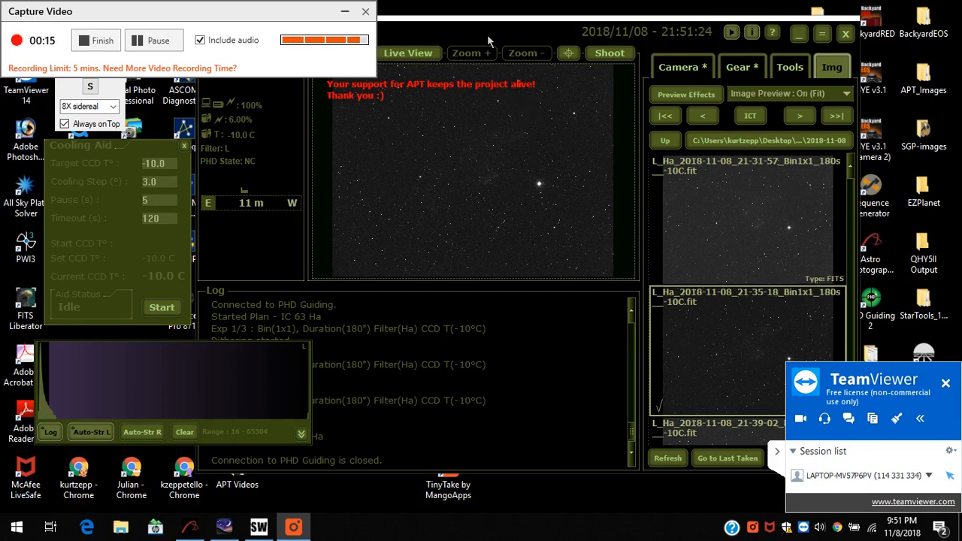
{"action": "mouse_move", "coordinate": [506, 184]}
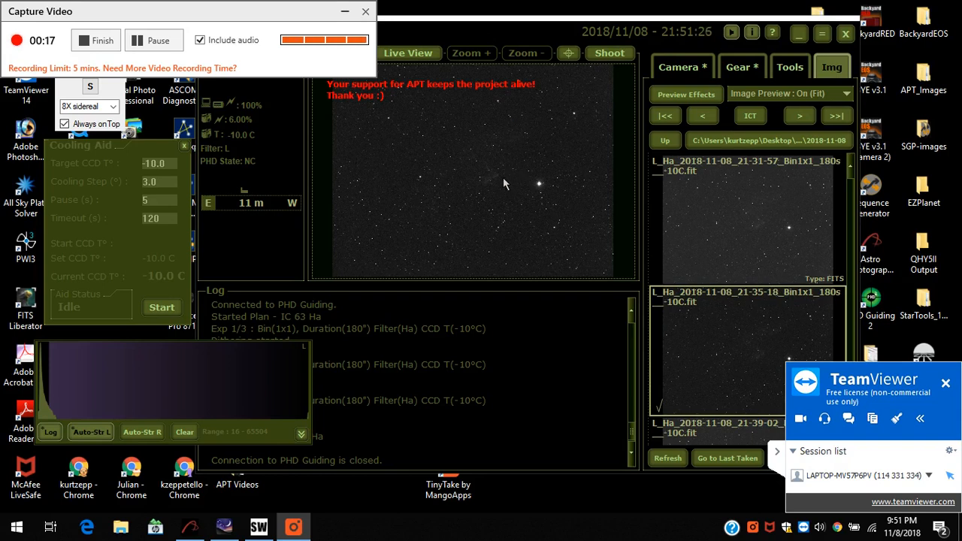
{"action": "mouse_move", "coordinate": [502, 45]}
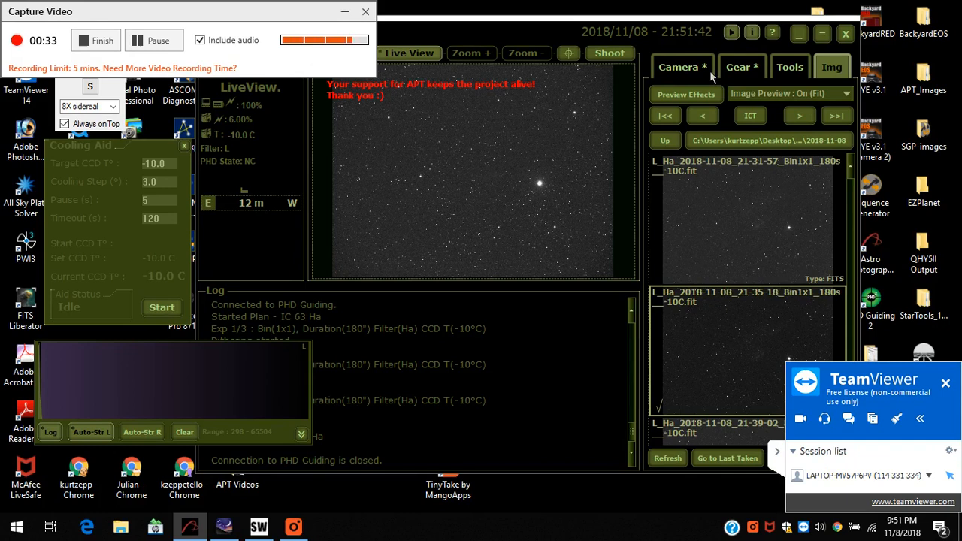
Step: Show the Camera tab's mount panel with RA/Dec, GoTo, Point Craft, Sync and Track
{"action": "left_click", "coordinate": [741, 67]}
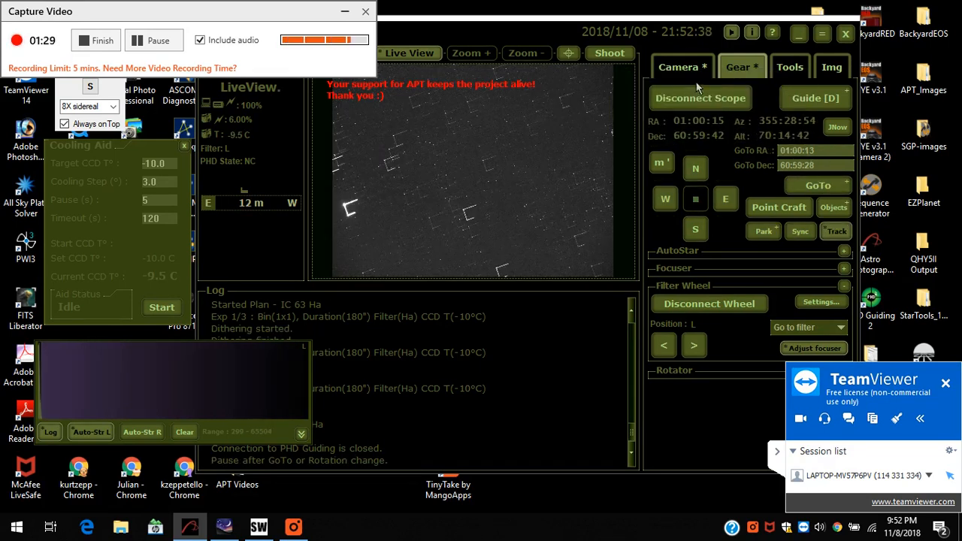
{"action": "mouse_move", "coordinate": [682, 67]}
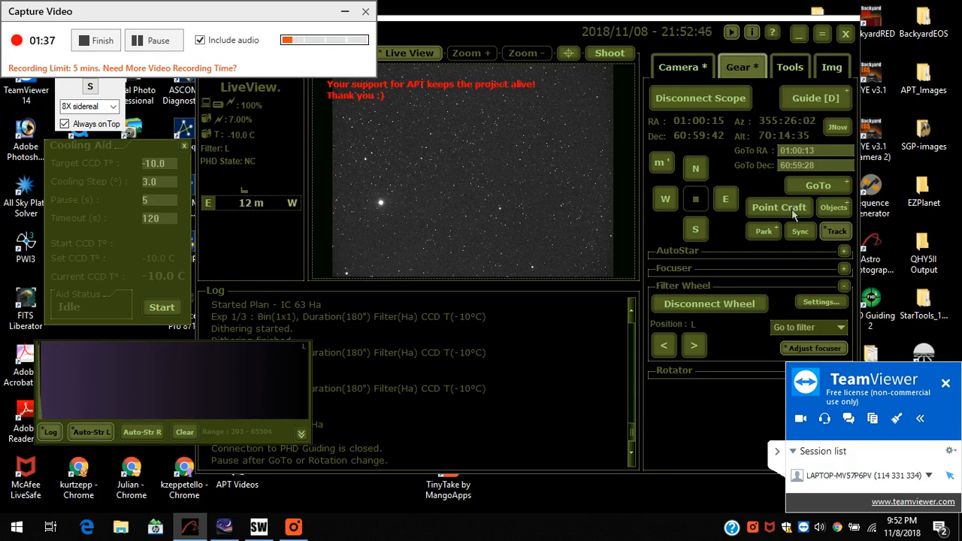
Step: Open Point Craft and fill approximate coordinates from IC 63 (RA 01:00:12.79, Dec 60:59:28.20)
{"action": "left_click", "coordinate": [779, 207]}
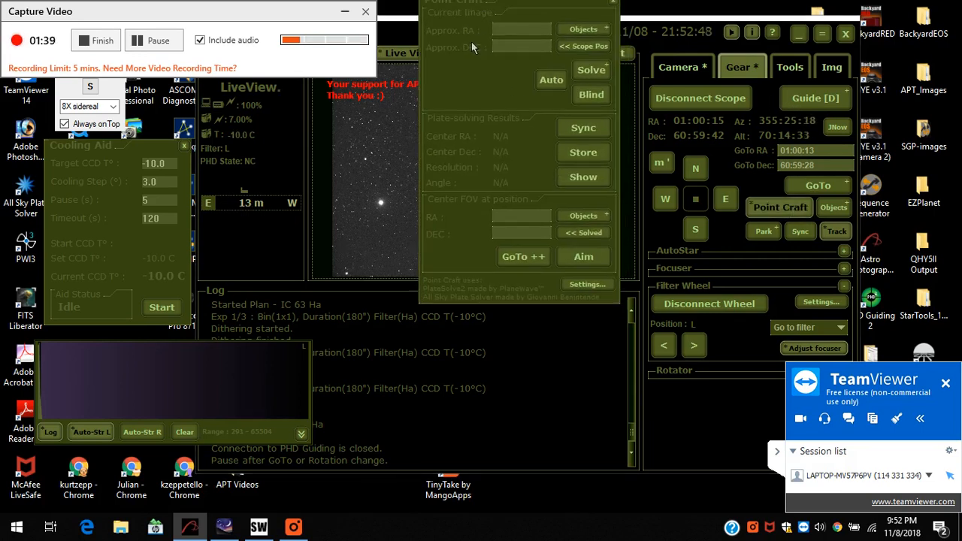
{"action": "left_click_drag", "start_coordinate": [519, 2], "coordinate": [156, 152]}
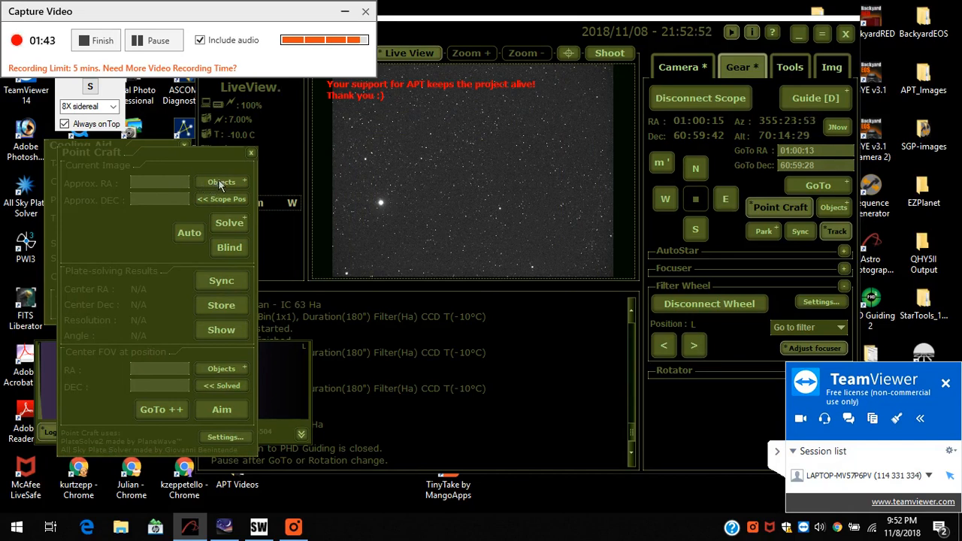
{"action": "left_click", "coordinate": [220, 182]}
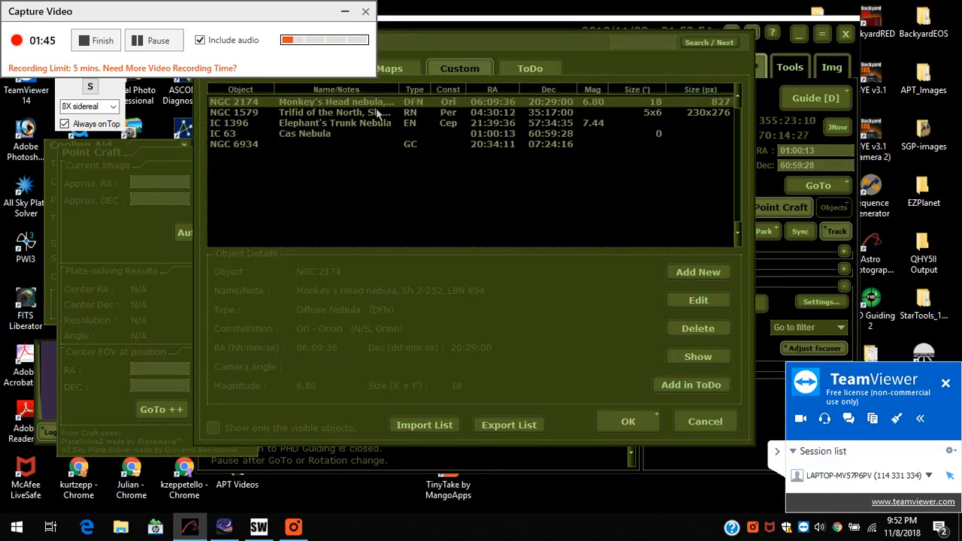
{"action": "left_click", "coordinate": [305, 133]}
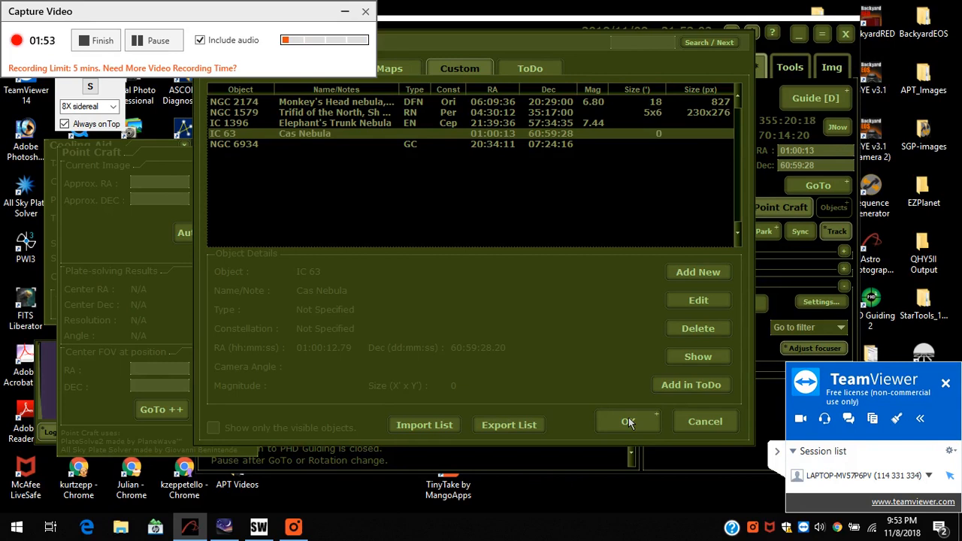
{"action": "left_click", "coordinate": [629, 422]}
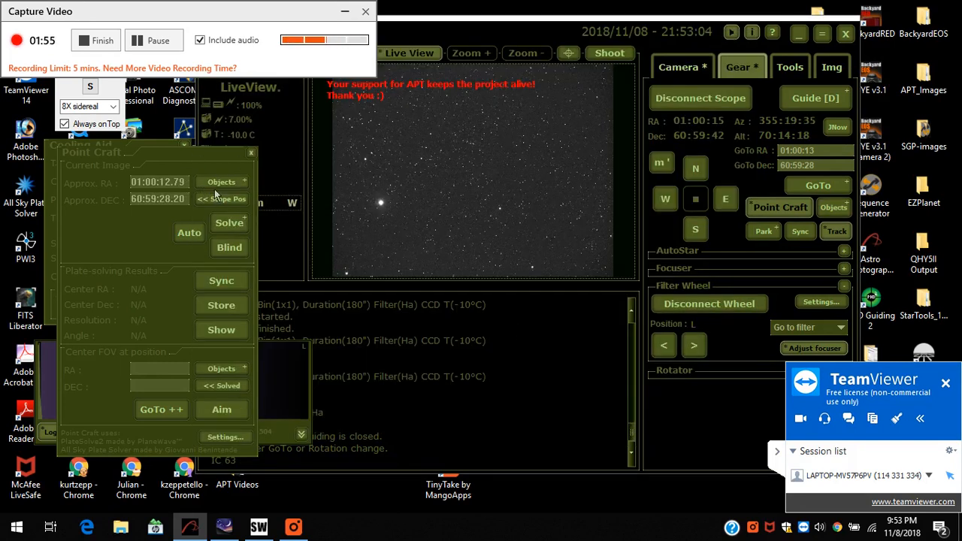
Step: Solve the frame at RA 01:02:51, Dec 60:43:49, sync the mount, and GoTo++ onto IC 63
{"action": "left_click", "coordinate": [229, 223]}
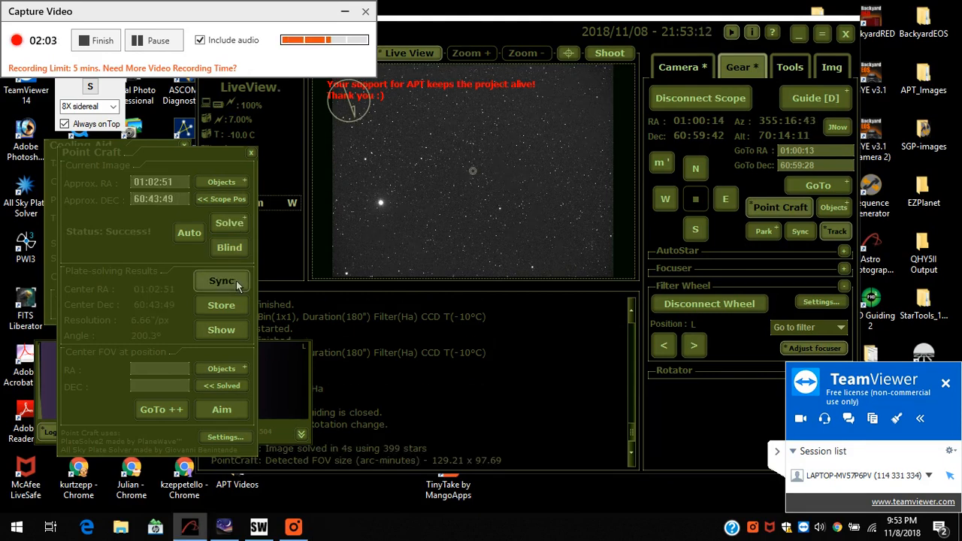
{"action": "left_click", "coordinate": [221, 280]}
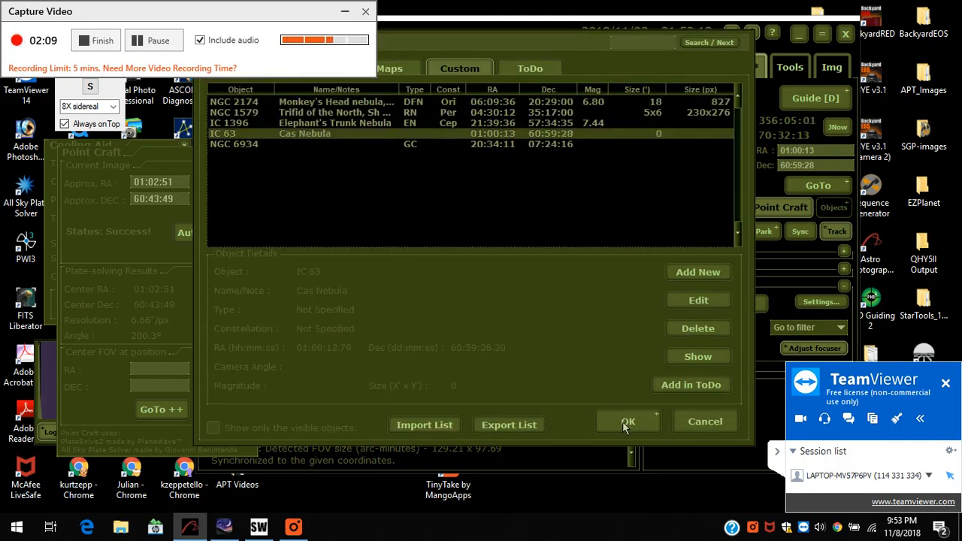
{"action": "left_click", "coordinate": [627, 421]}
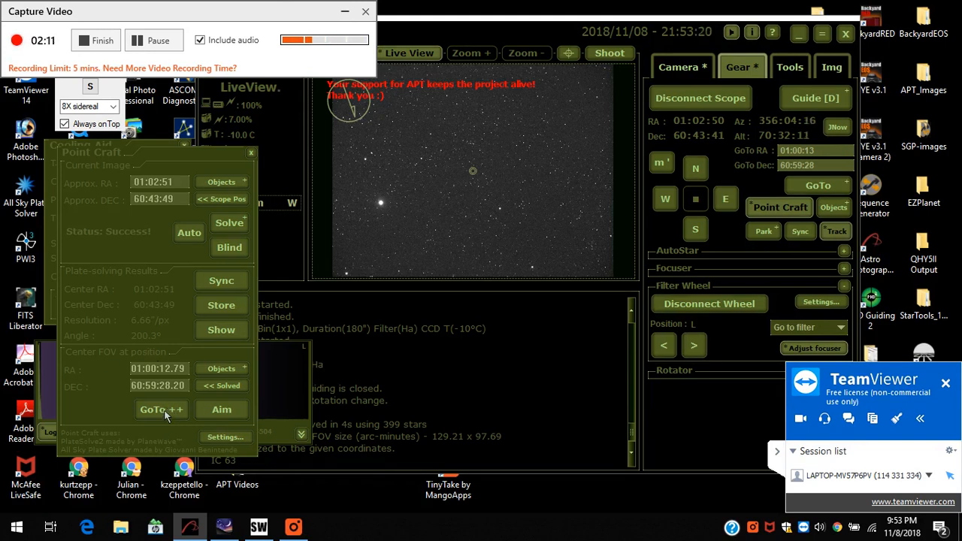
{"action": "left_click", "coordinate": [161, 410]}
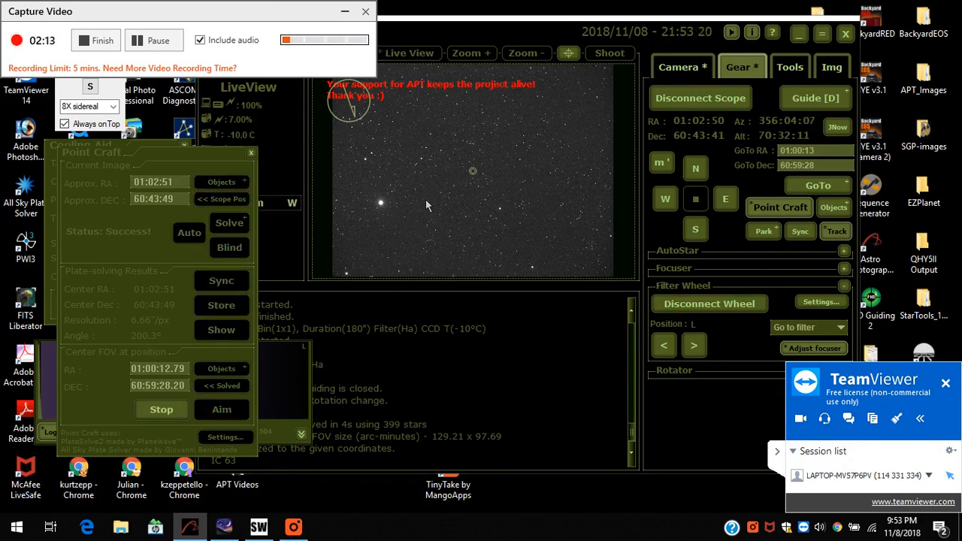